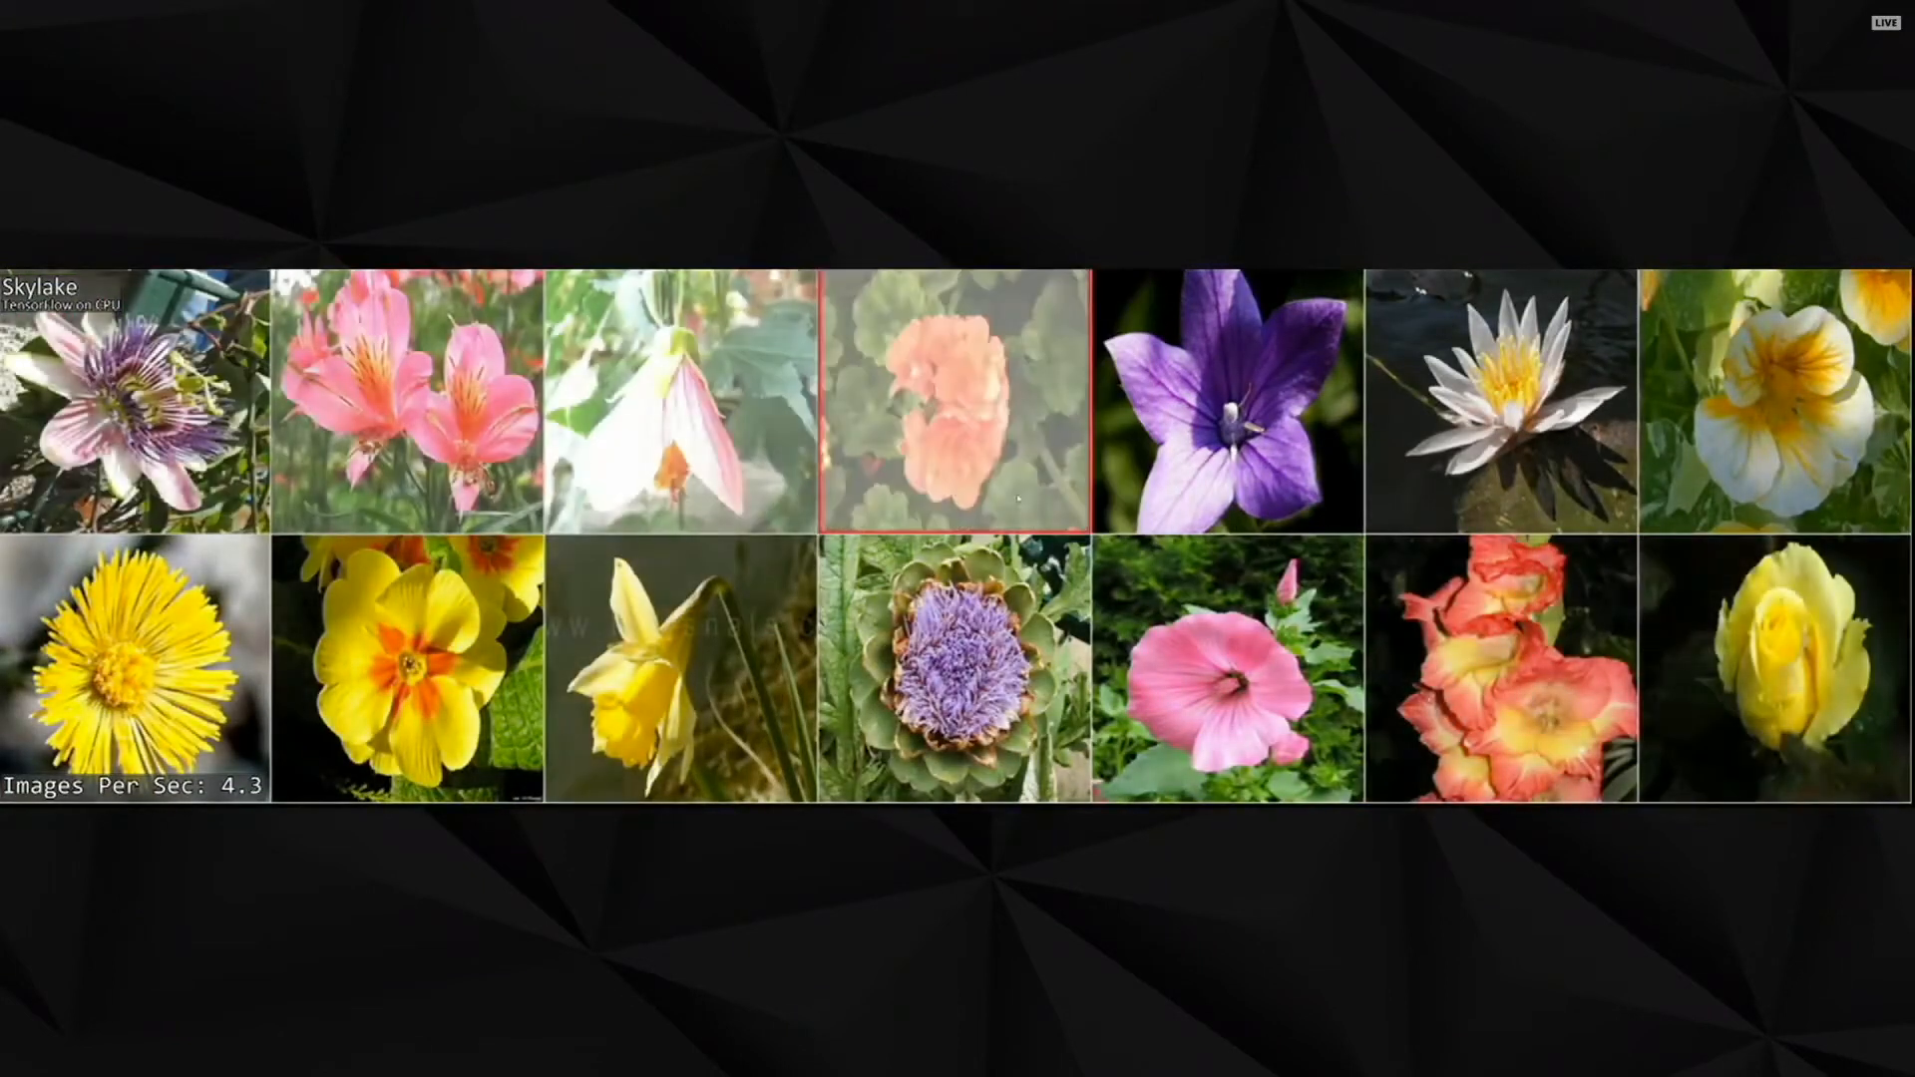
Switch from the CPU-only flower demo to the desktop running the GPU demo
key(Win+Tab)
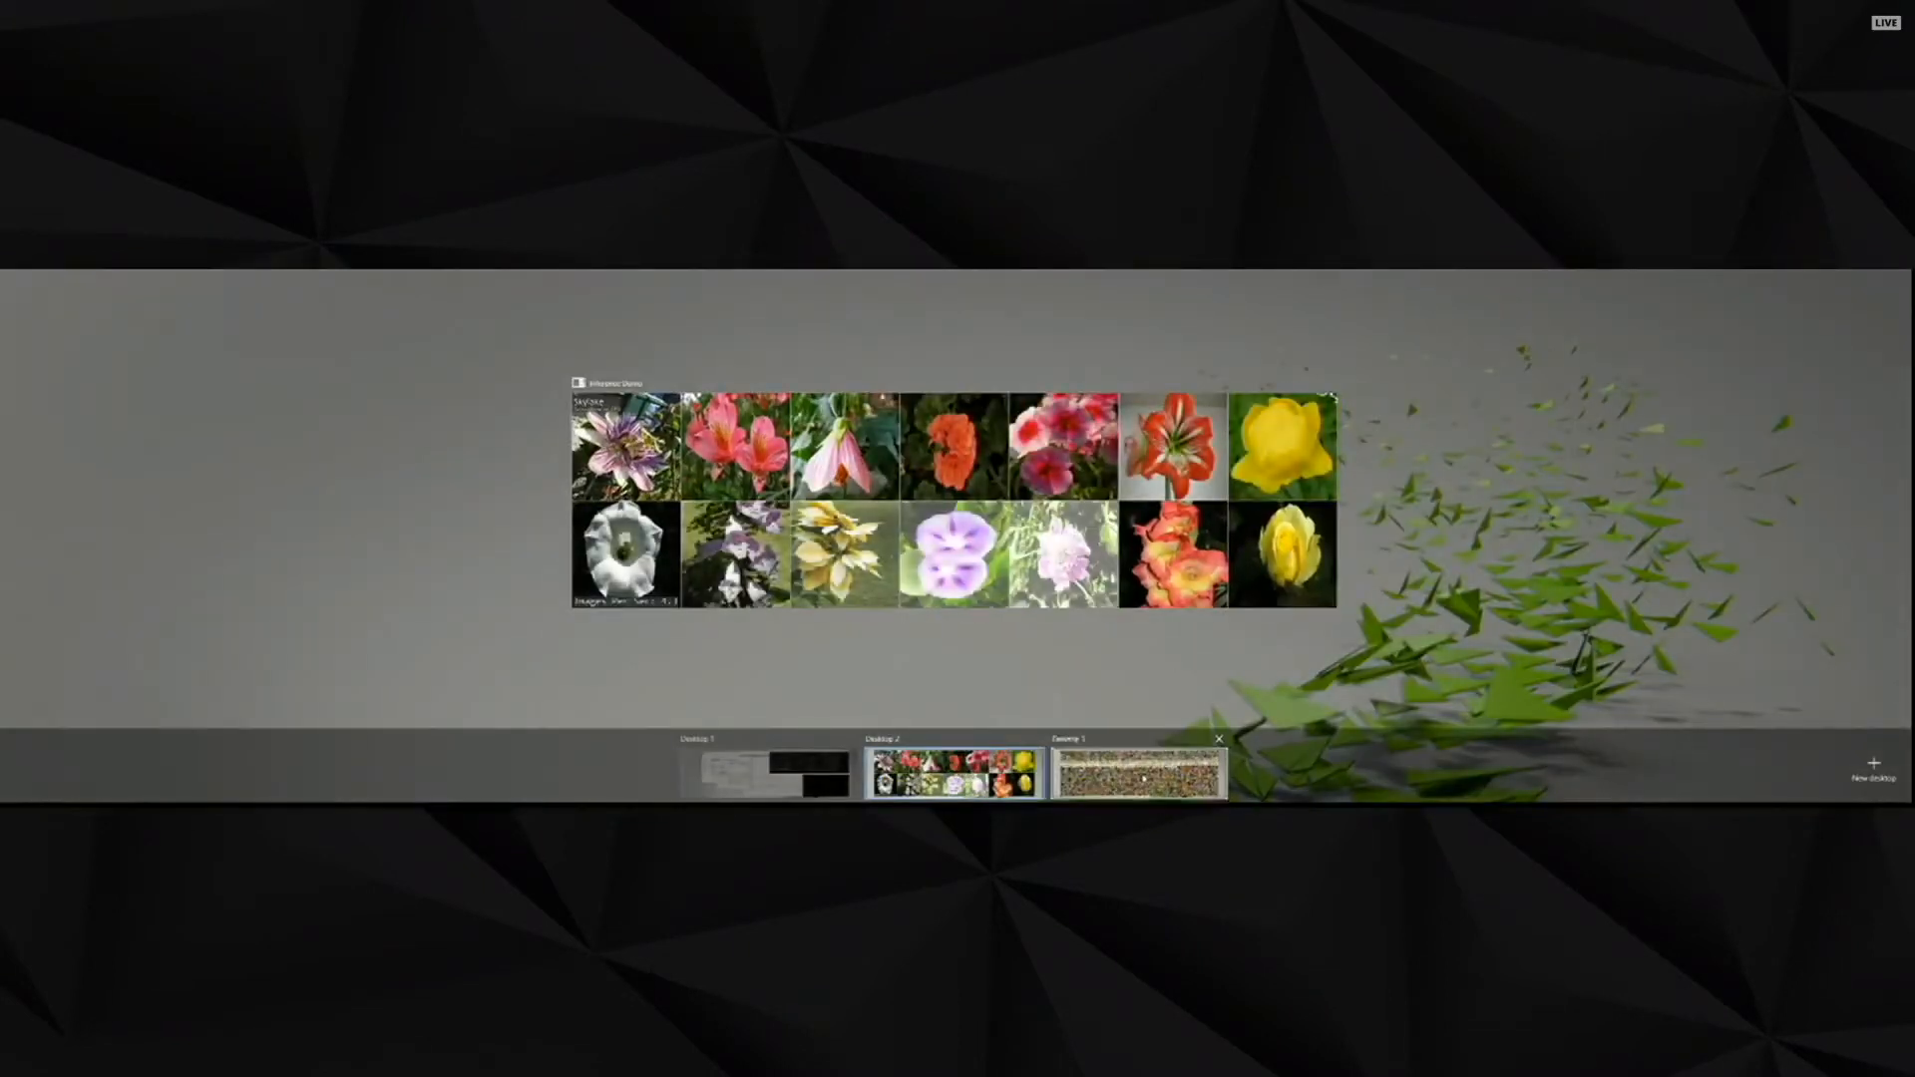
click(1133, 772)
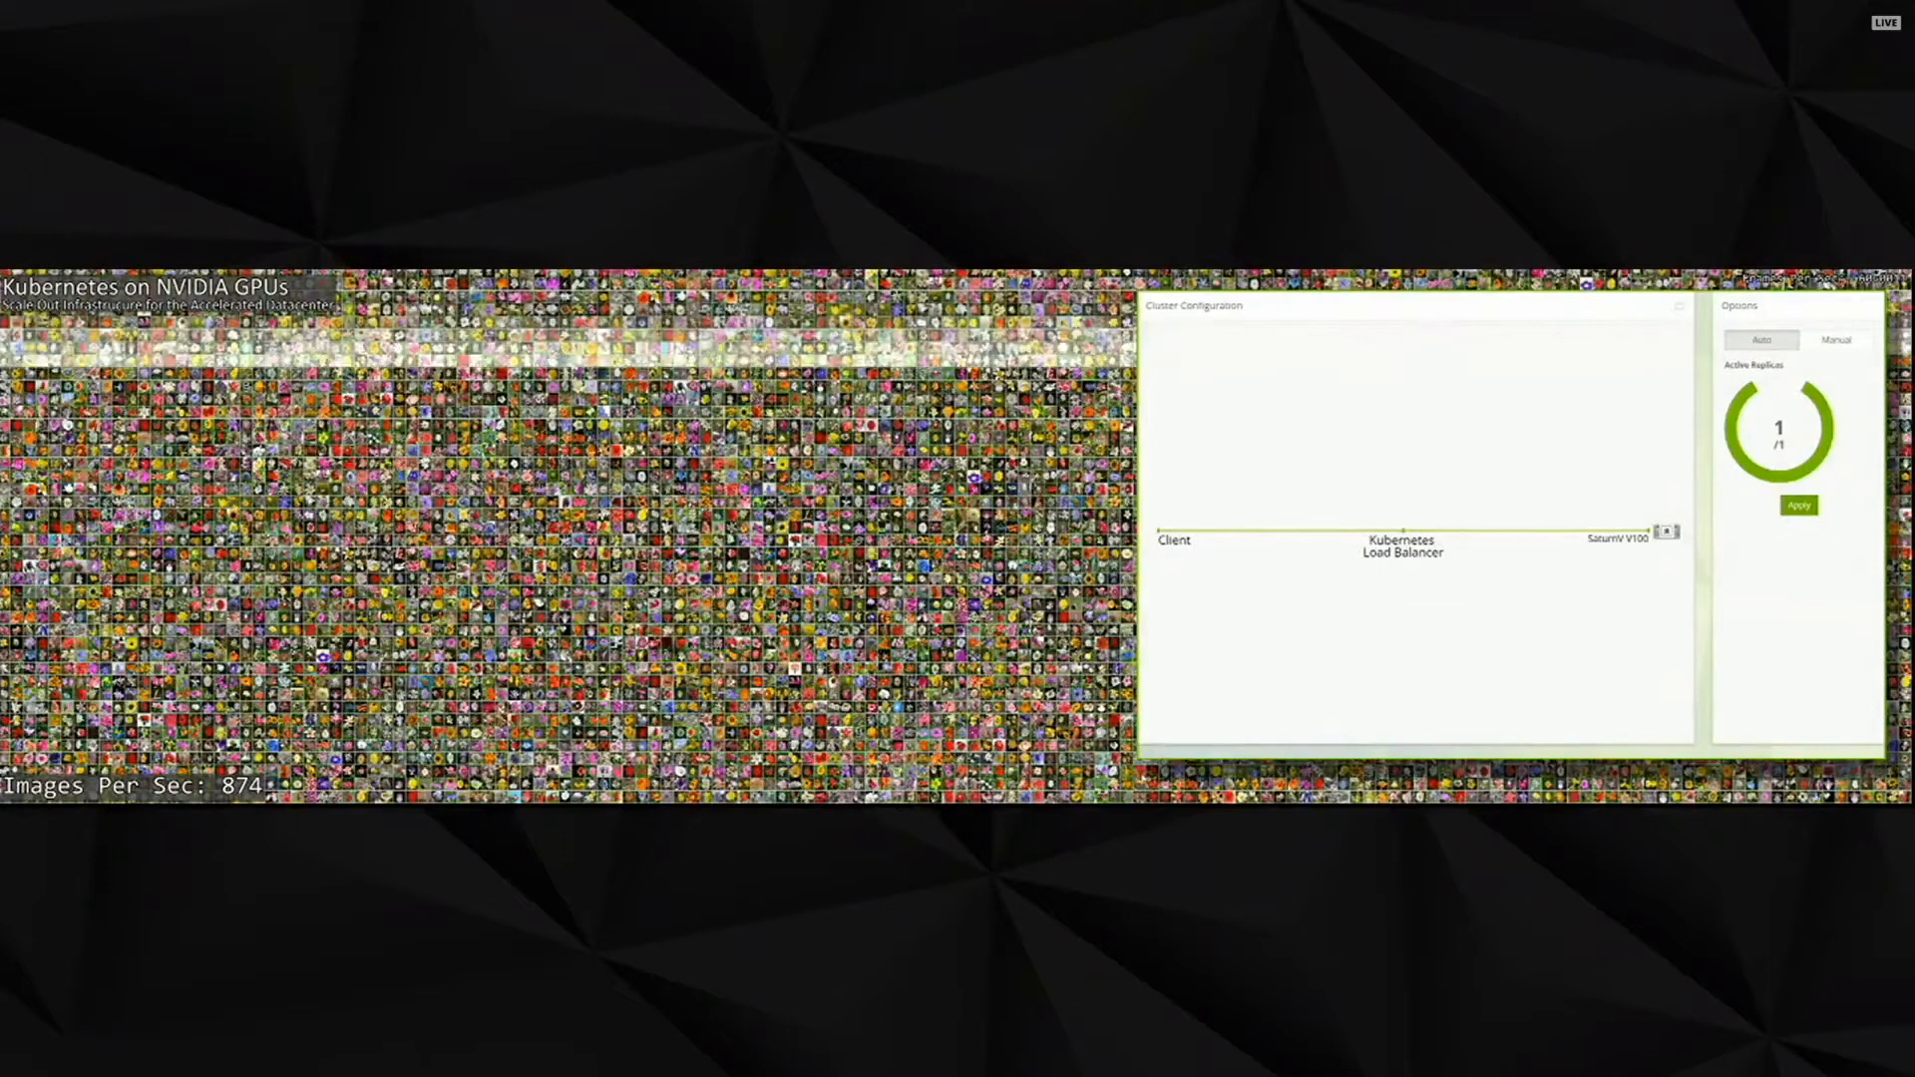
Scale the Kubernetes cluster to 8 active V100 GPU replicas and apply
click(1797, 505)
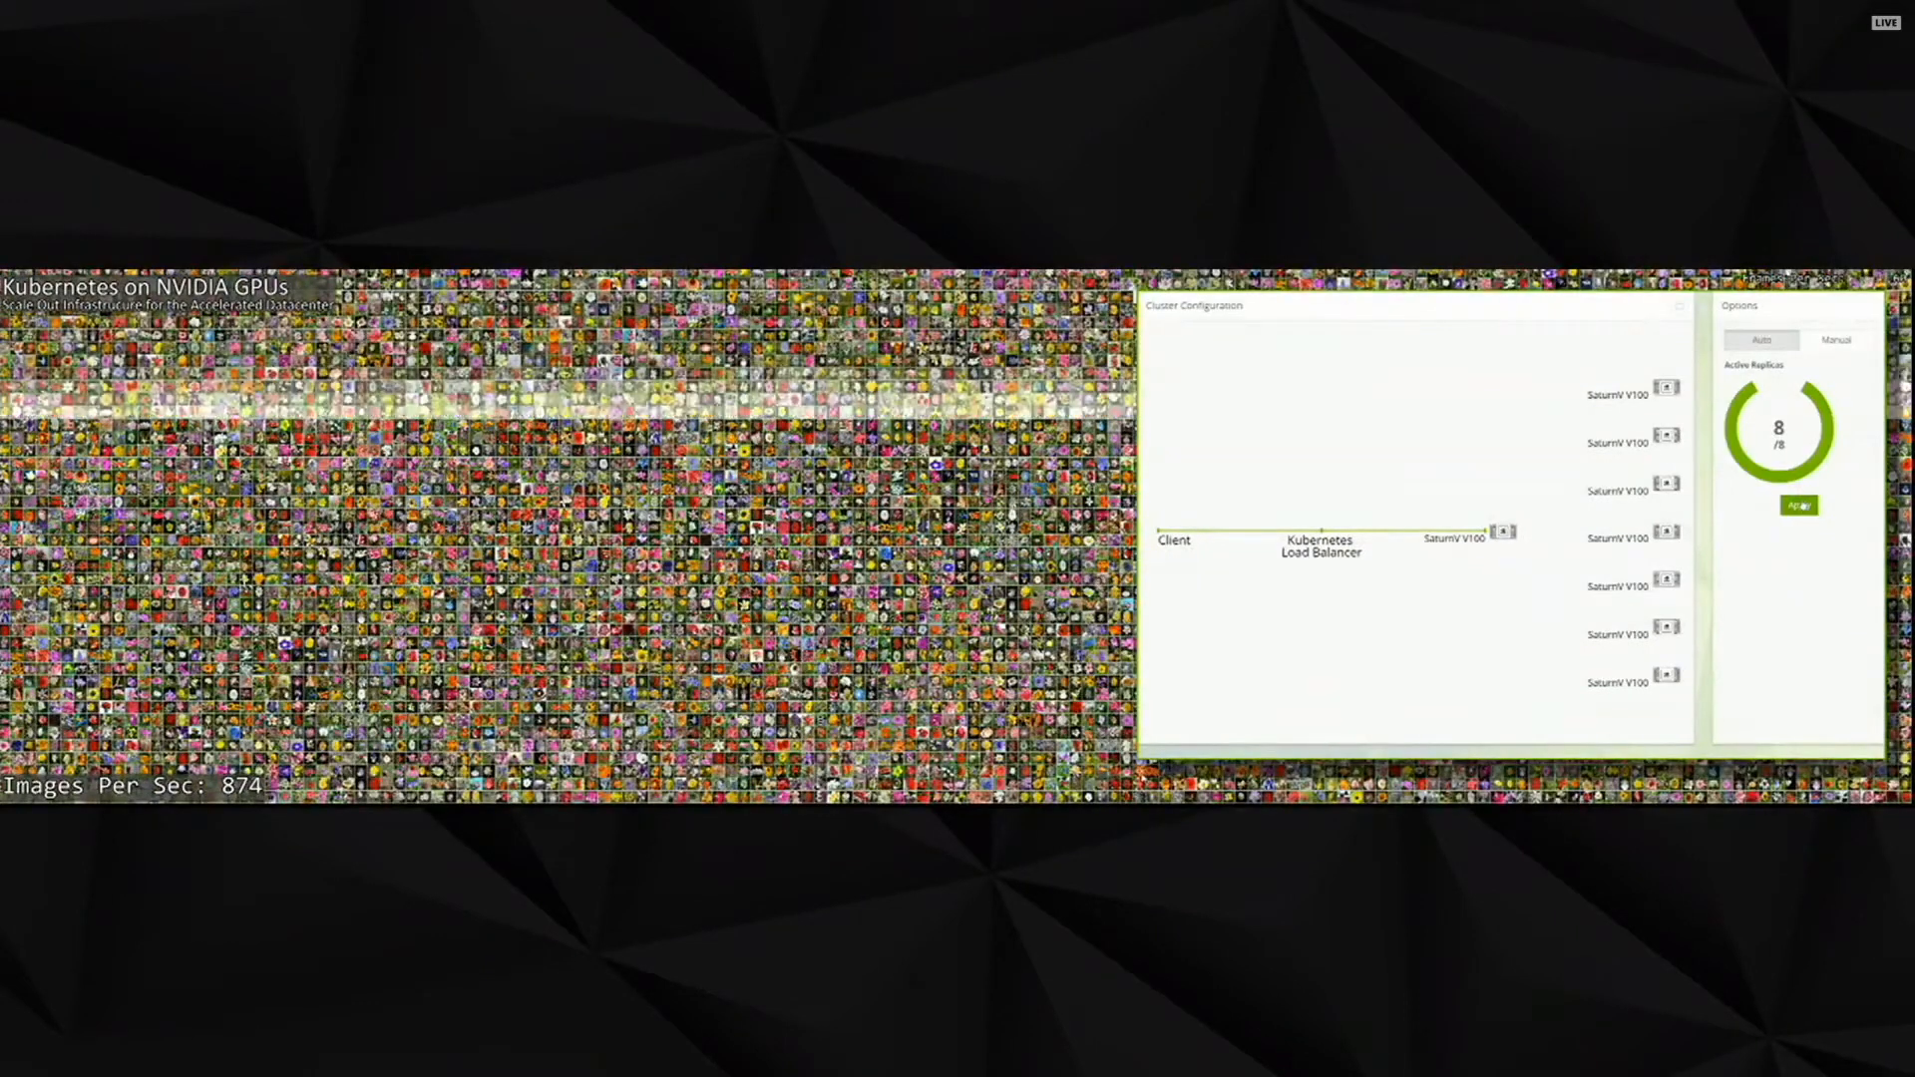